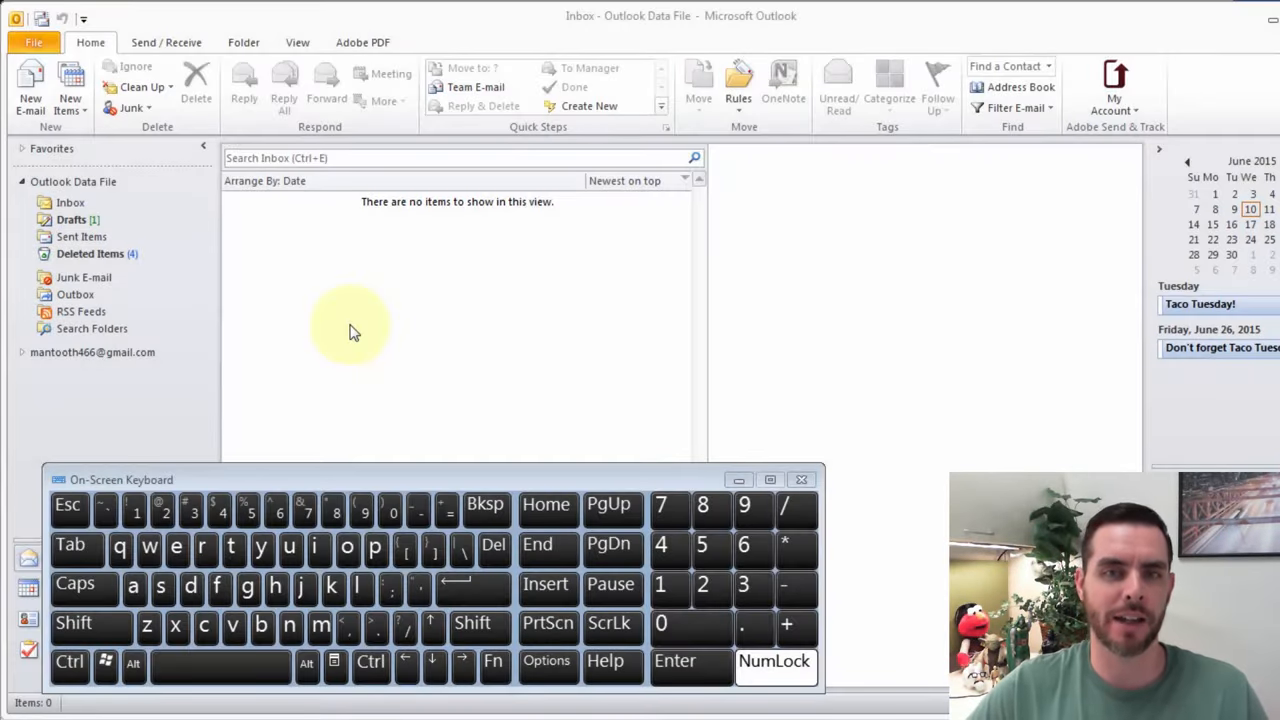
mouse_move(376, 336)
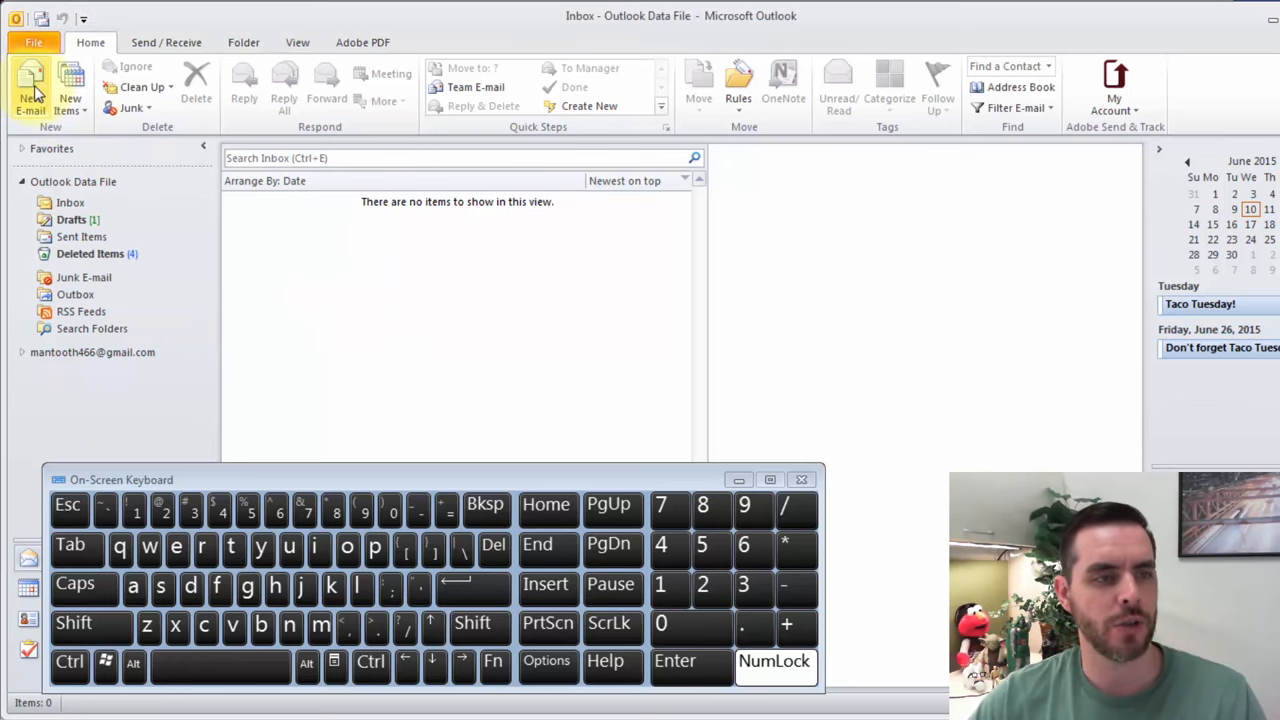
Step: Start a new email and type :) and :( so they become smiley and frowny faces
left_click(30, 84)
type("☺☹")
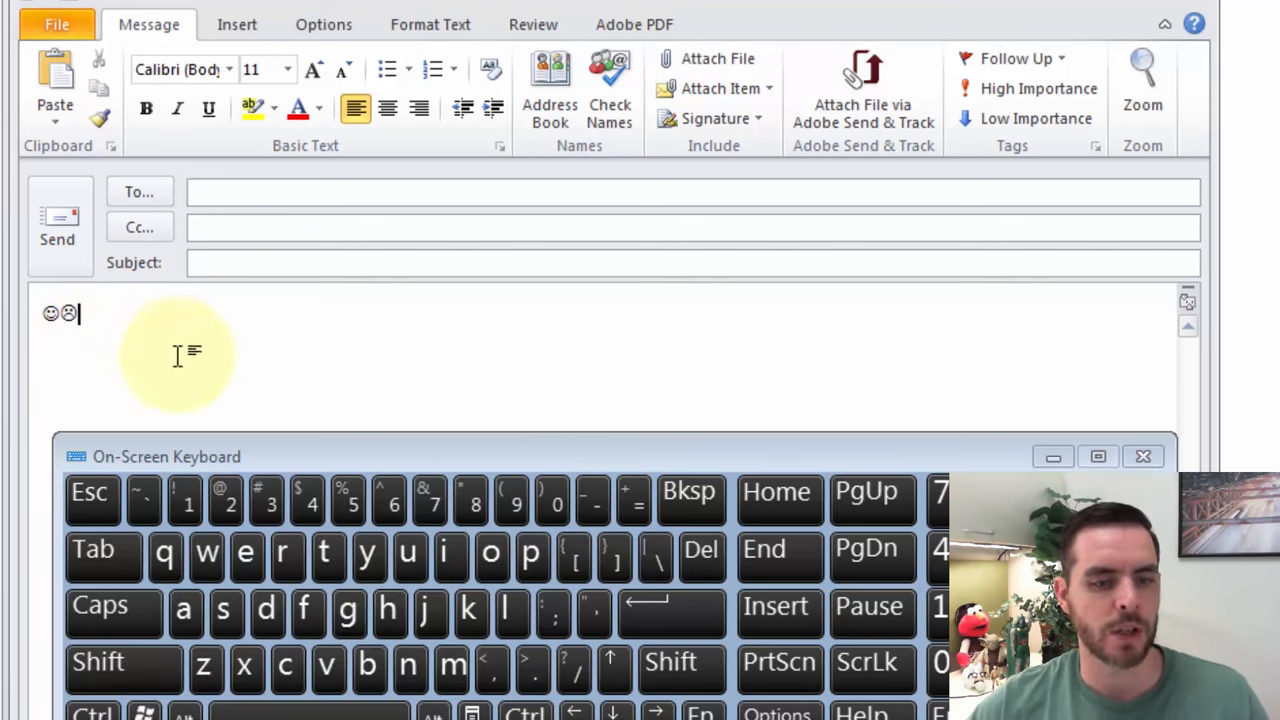
mouse_move(950, 456)
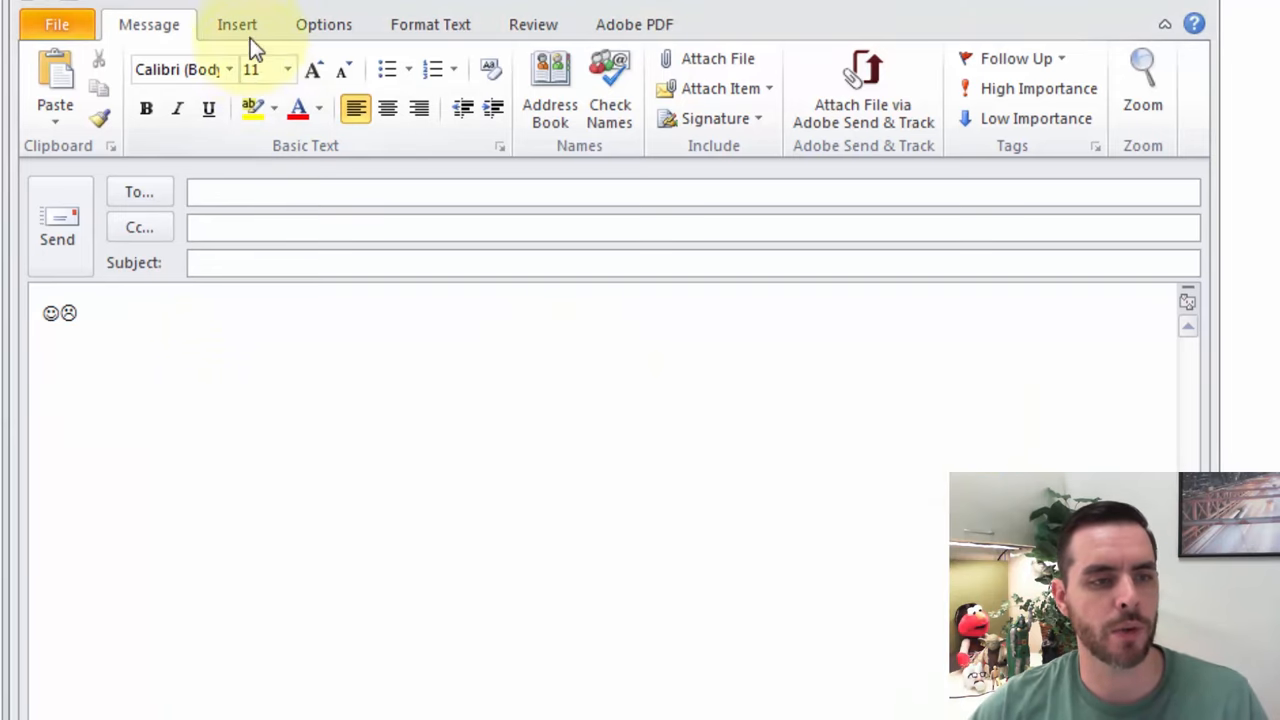
Step: Bring up the Symbol dialog via Insert > Symbol > More Symbols, showing Wingdings faces
left_click(236, 24)
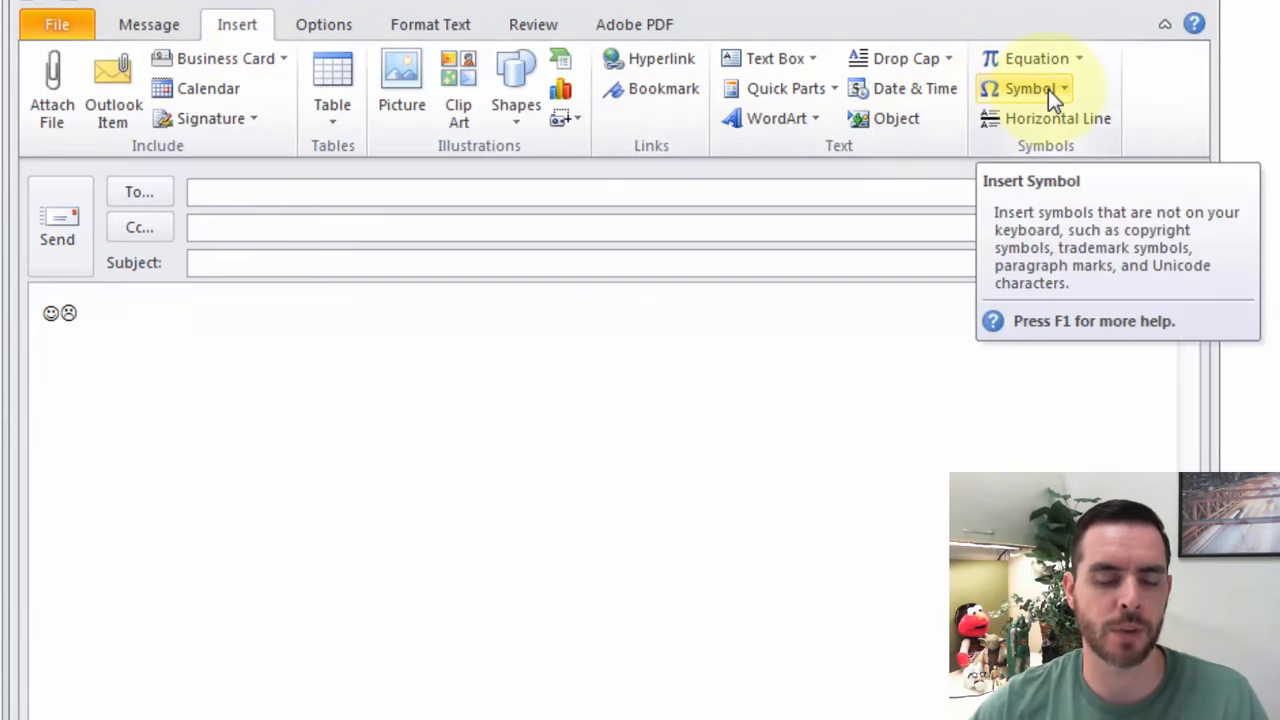
left_click(1030, 88)
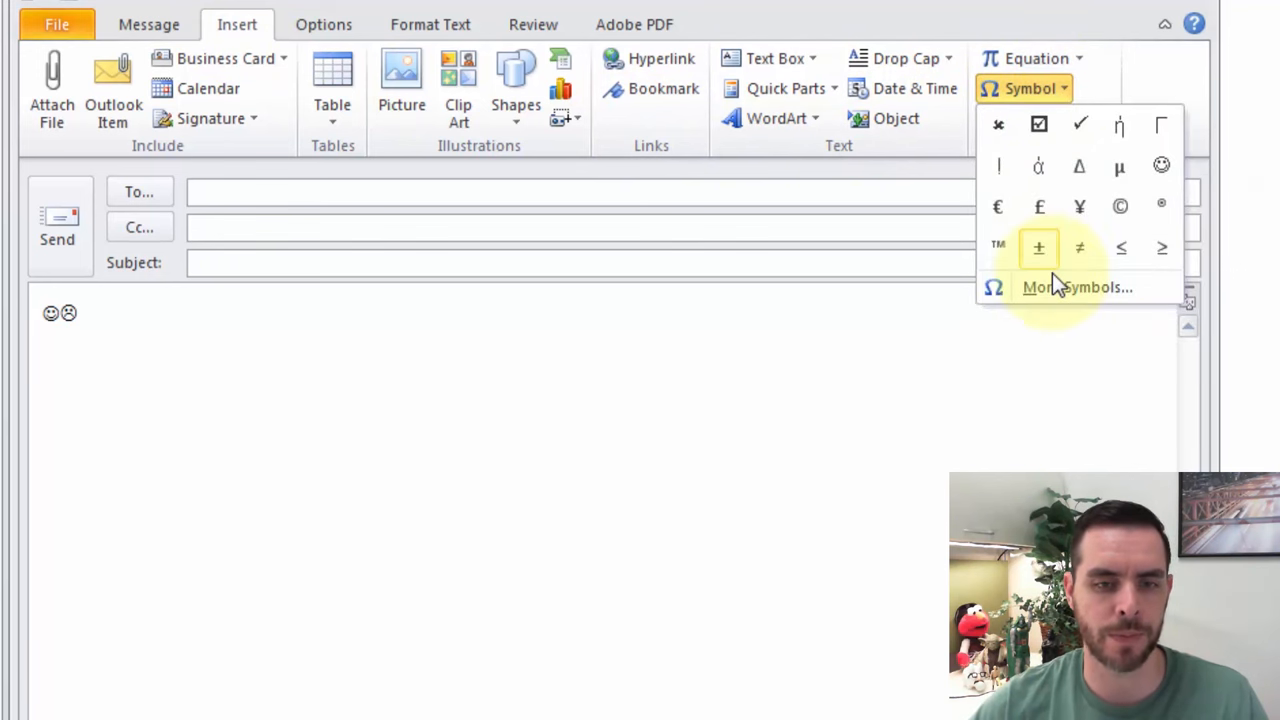
left_click(1078, 288)
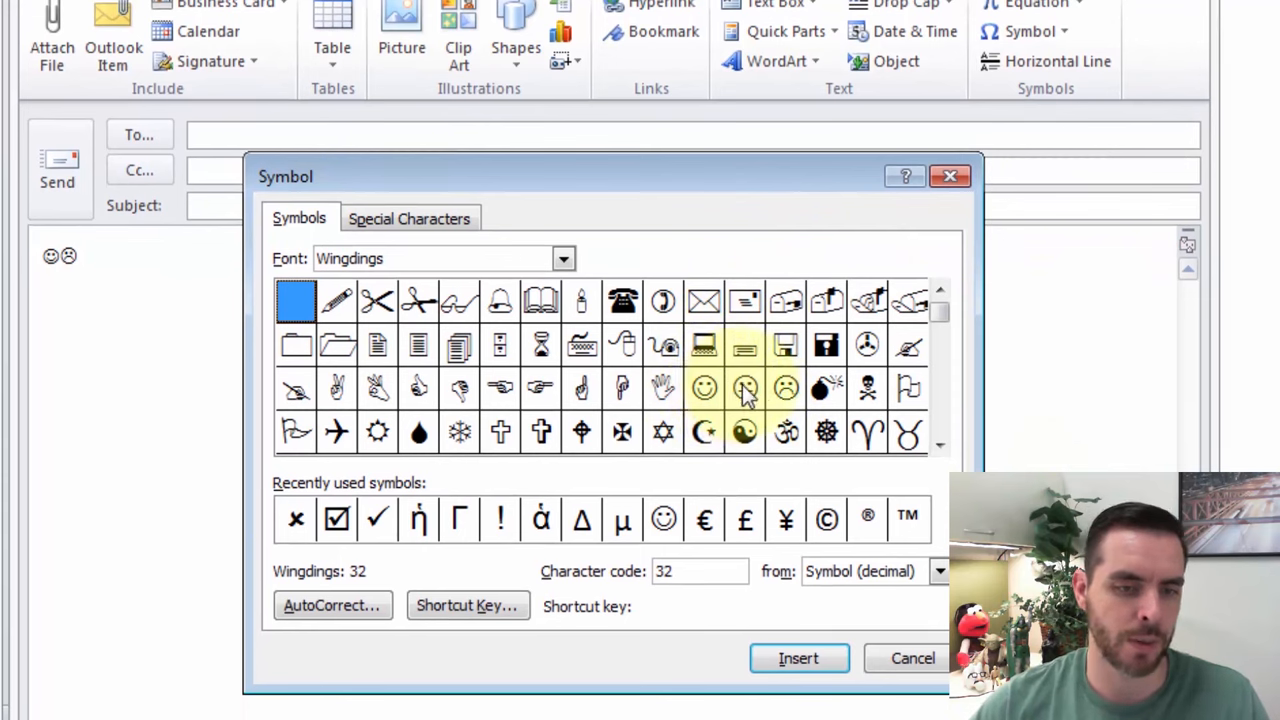
Step: Insert the Wingdings neutral face (code 75) after the two faces in the body
left_click(744, 388)
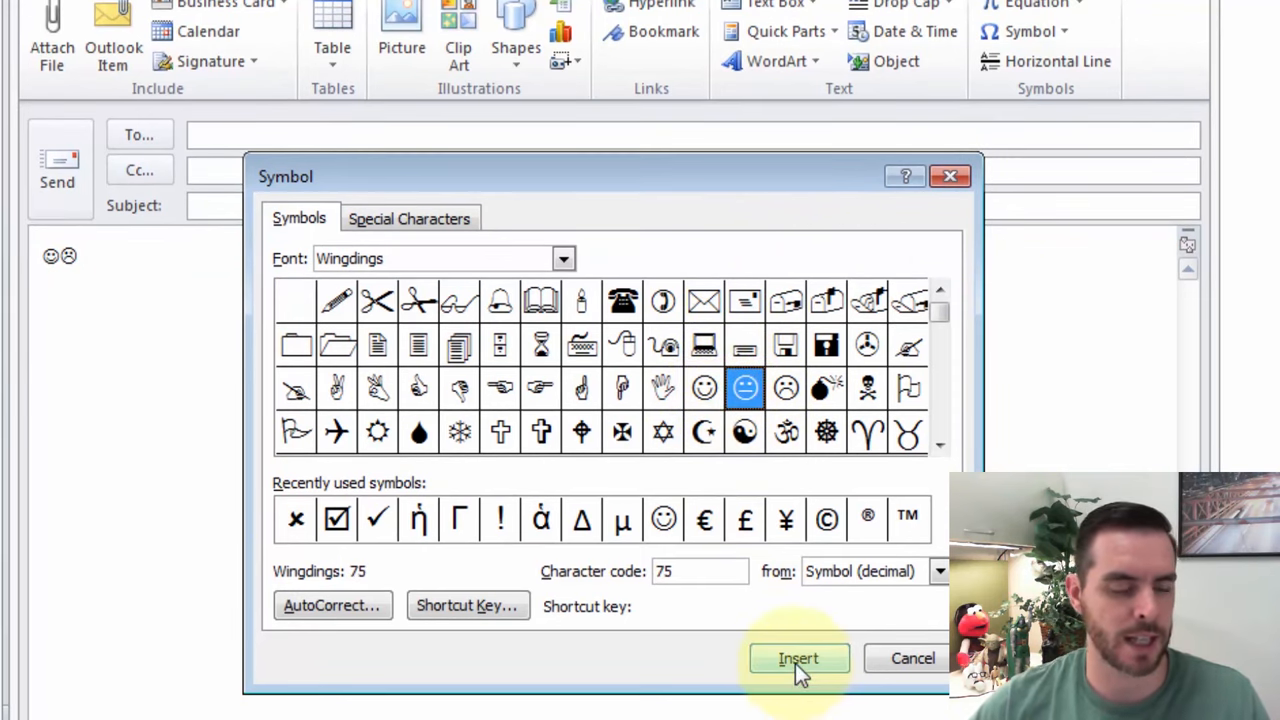
left_click(798, 658)
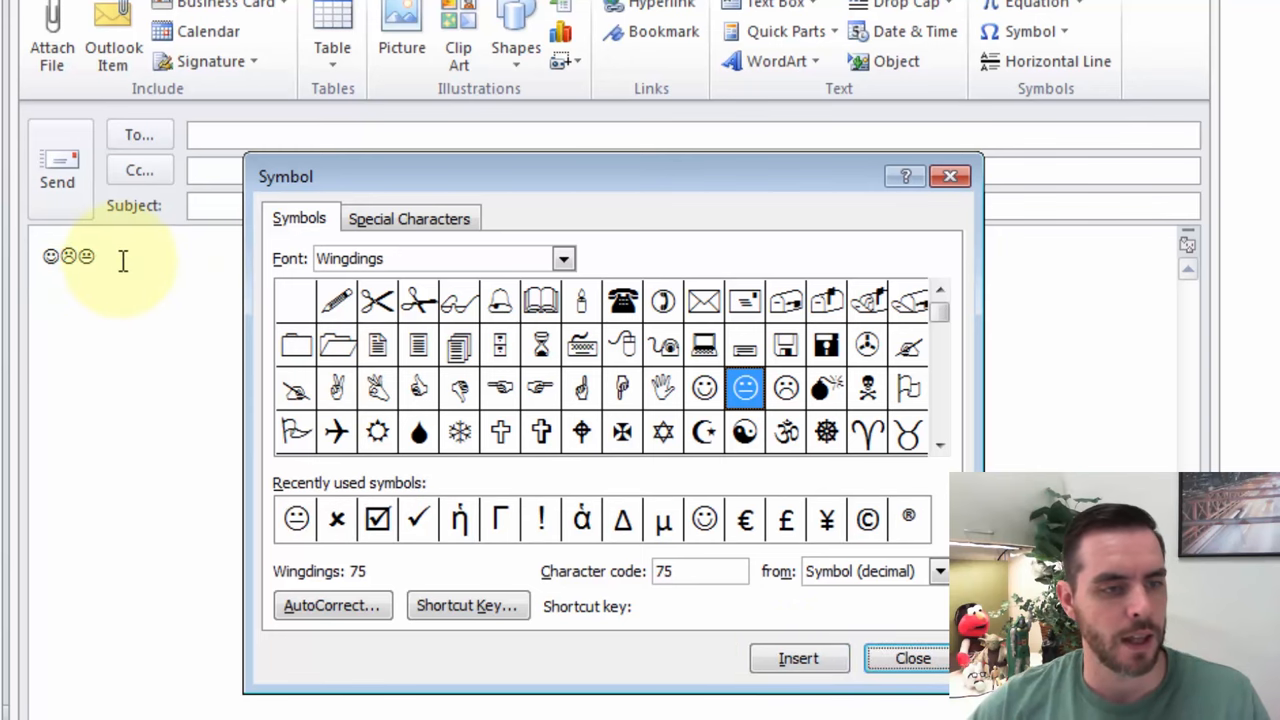